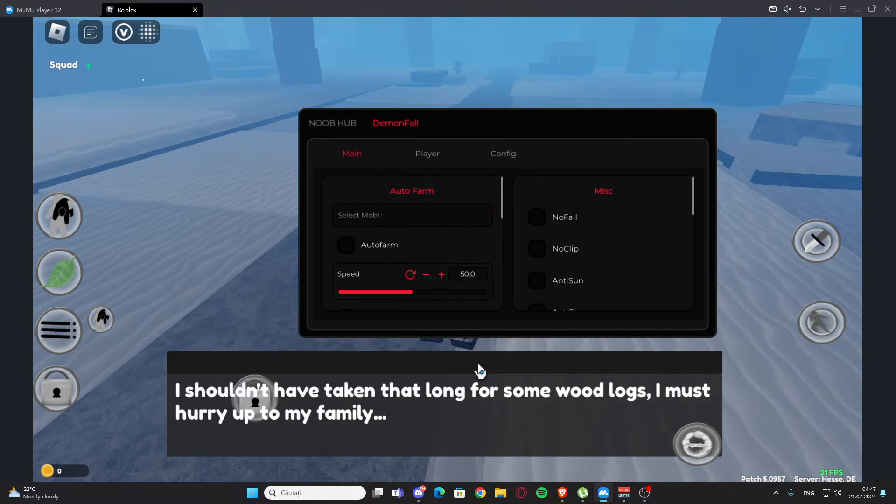
# Pick Green Demon from the Select Mob list and switch Autofarm on.
pyautogui.click(412, 215)
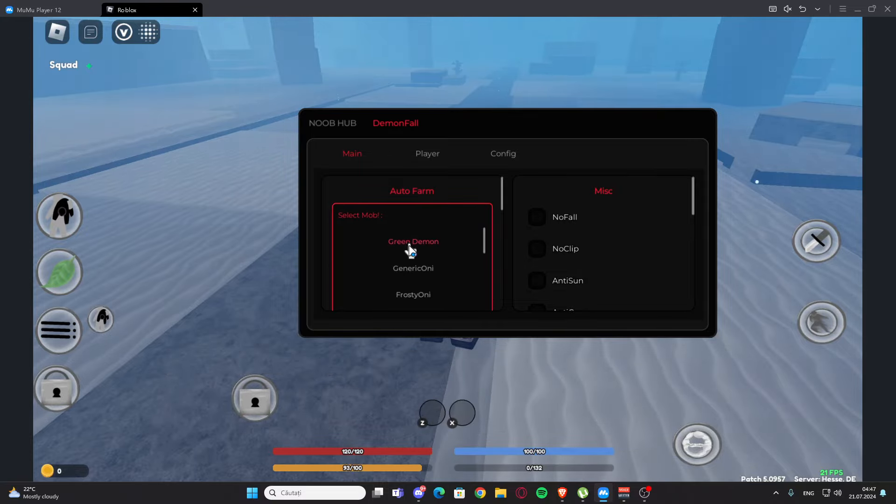
pyautogui.click(414, 241)
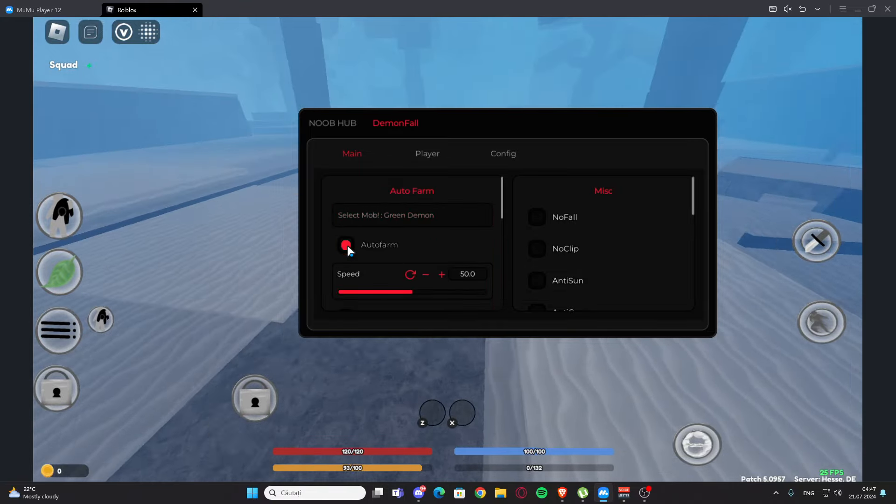
pyautogui.click(345, 245)
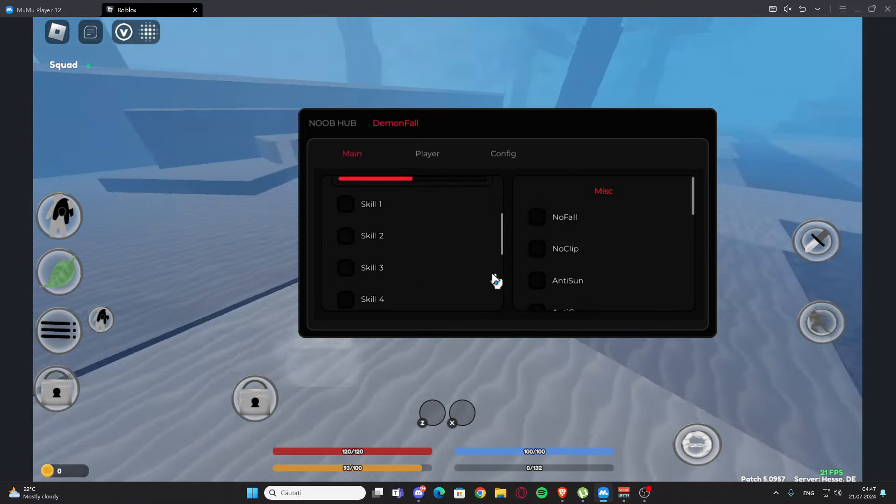
pyautogui.scroll(-3)
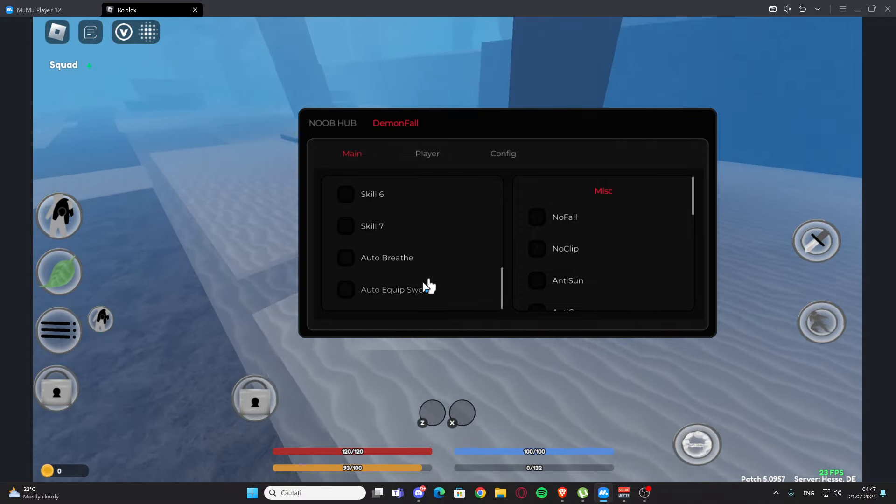
# Switch autofarm off, then toggle a Misc cheat and trigger God Mod! further down the menu.
pyautogui.click(345, 289)
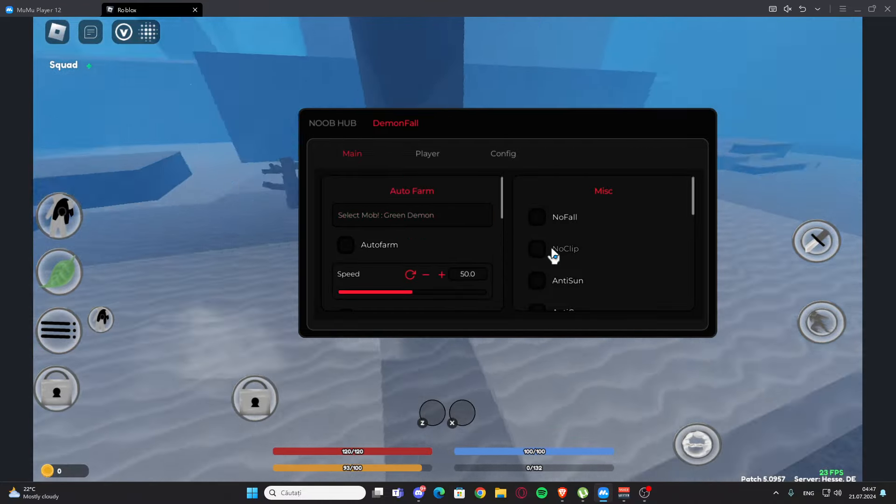
pyautogui.scroll(-3)
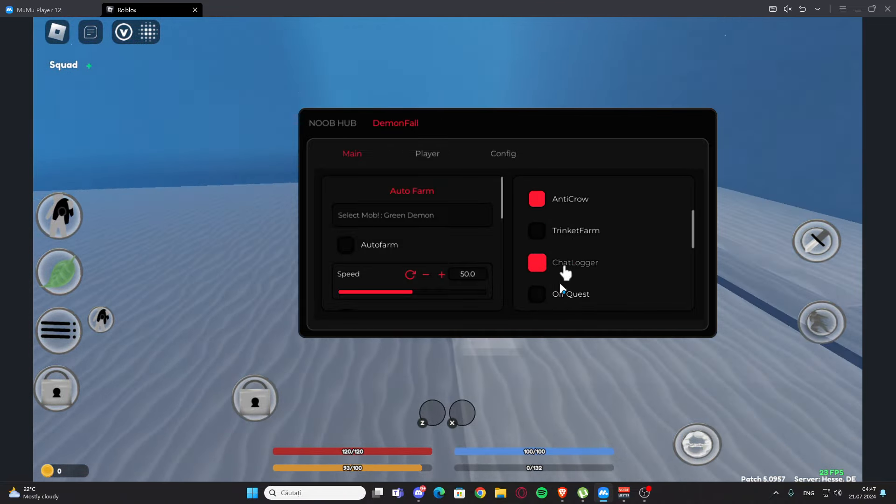
pyautogui.scroll(-3)
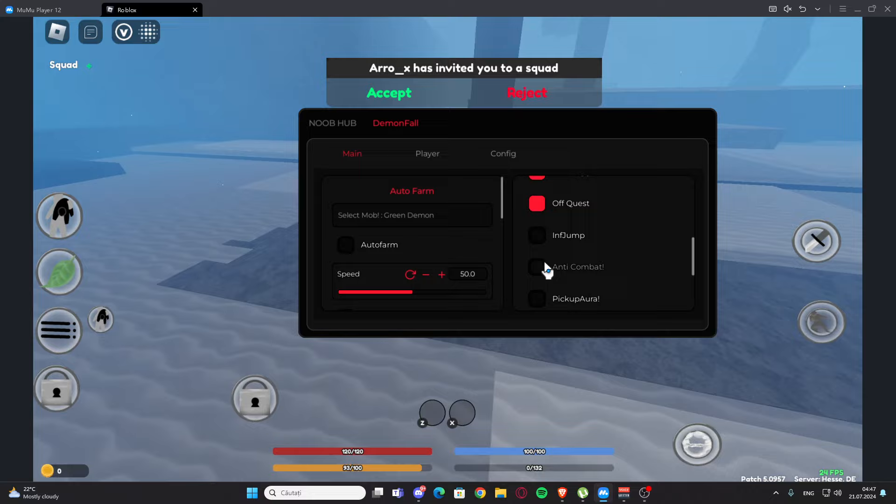
pyautogui.click(536, 235)
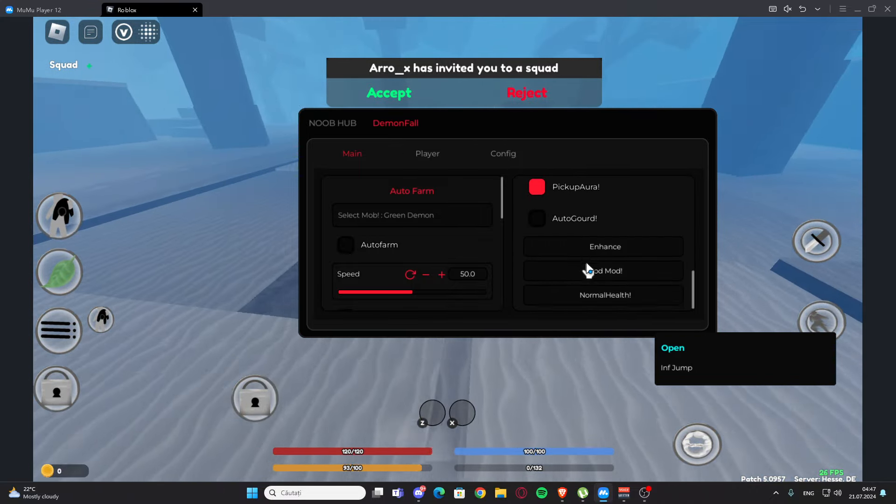
pyautogui.click(536, 217)
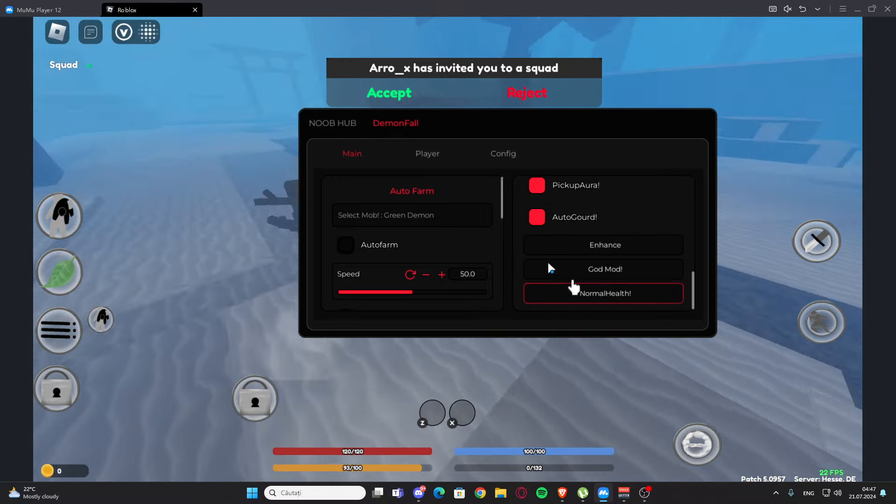
# In the Player section, raise WalkSpeed to 63 and enable it.
pyautogui.click(427, 154)
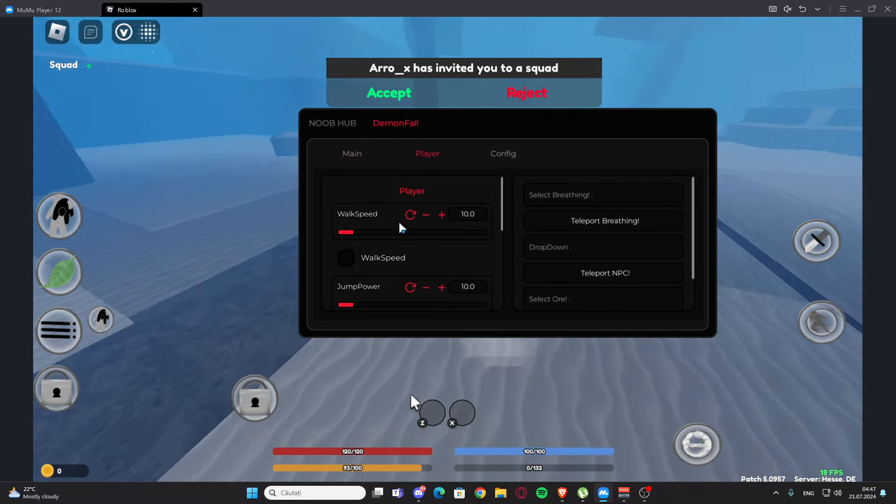
pyautogui.click(441, 215)
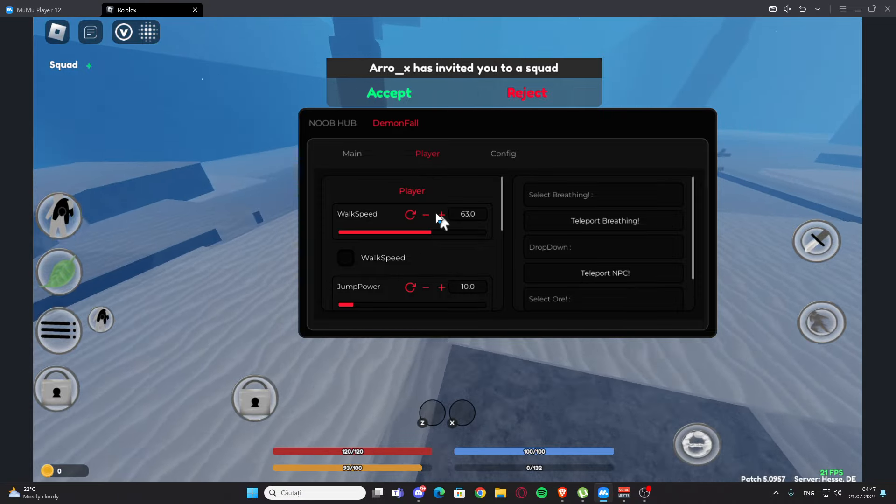
pyautogui.click(345, 257)
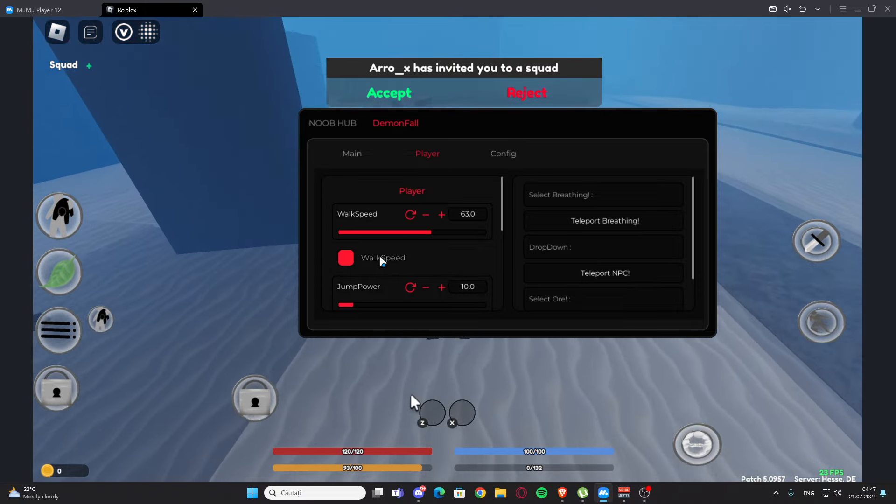
pyautogui.scroll(-3)
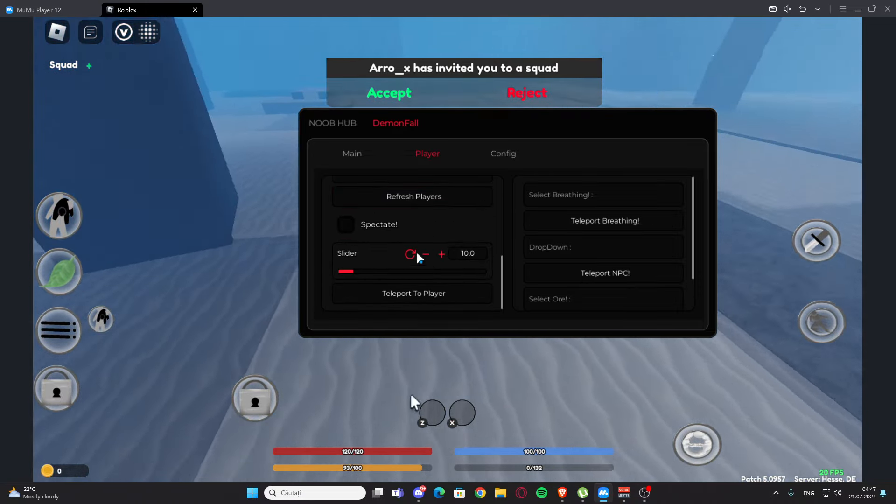
# Turn on Spectate! and move to the Config section of the menu.
pyautogui.click(346, 225)
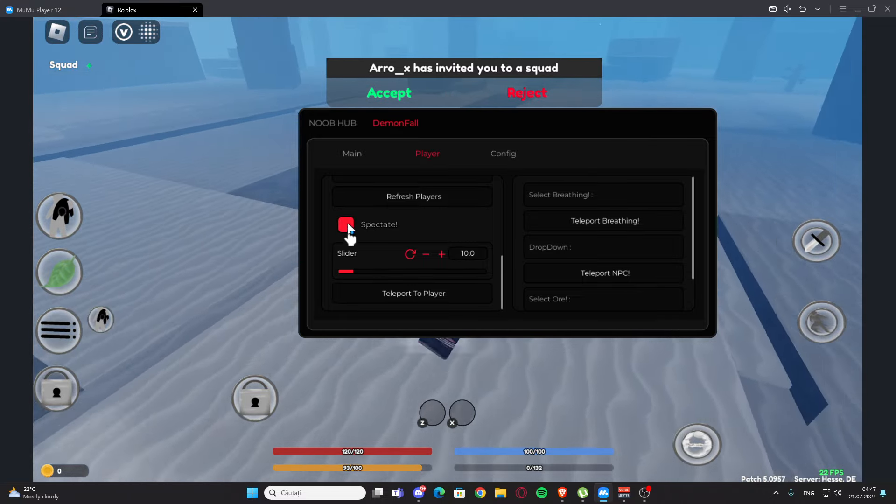
pyautogui.click(602, 195)
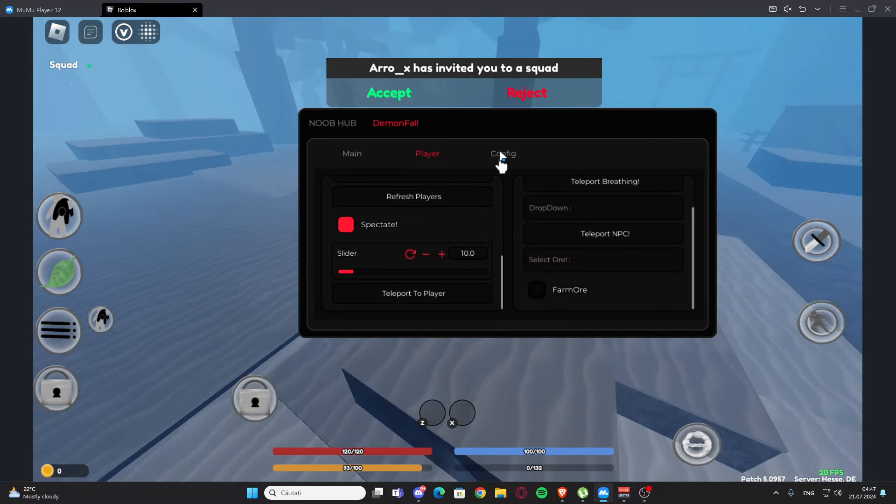
pyautogui.click(503, 153)
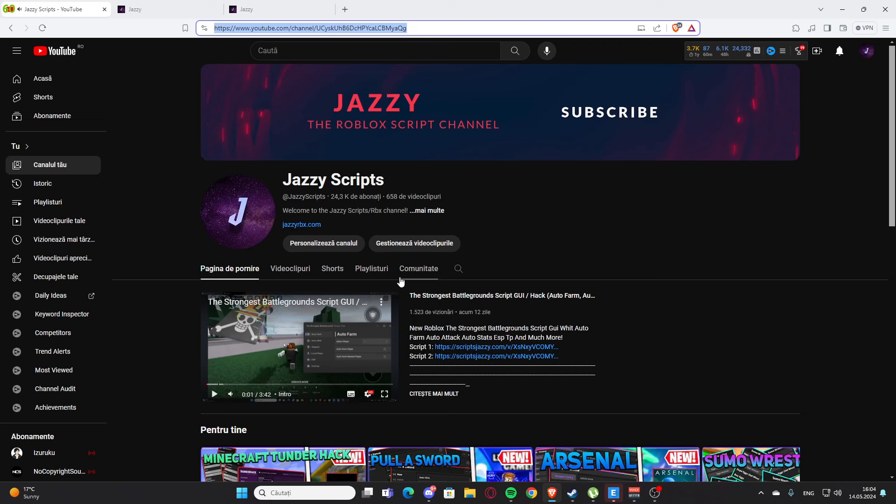
# Browse the Jazzy Scripts videos and open the TYPE://SOUL Script GUI video.
pyautogui.scroll(-3)
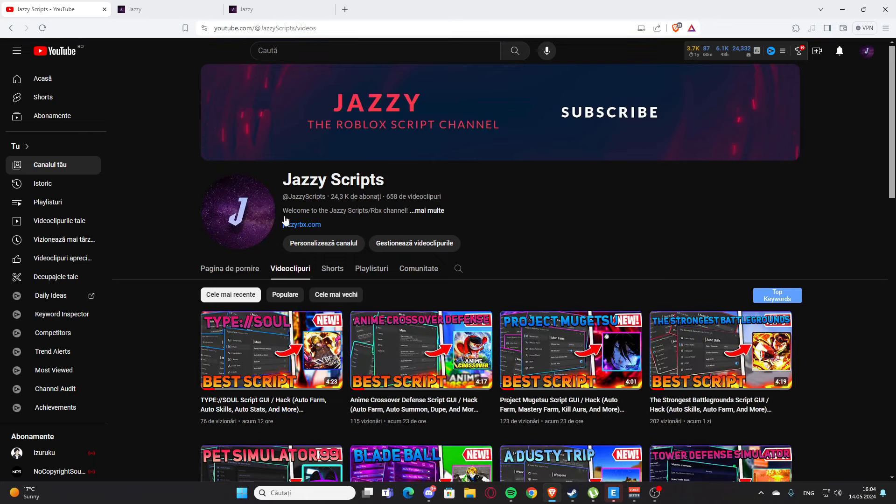
pyautogui.scroll(-3)
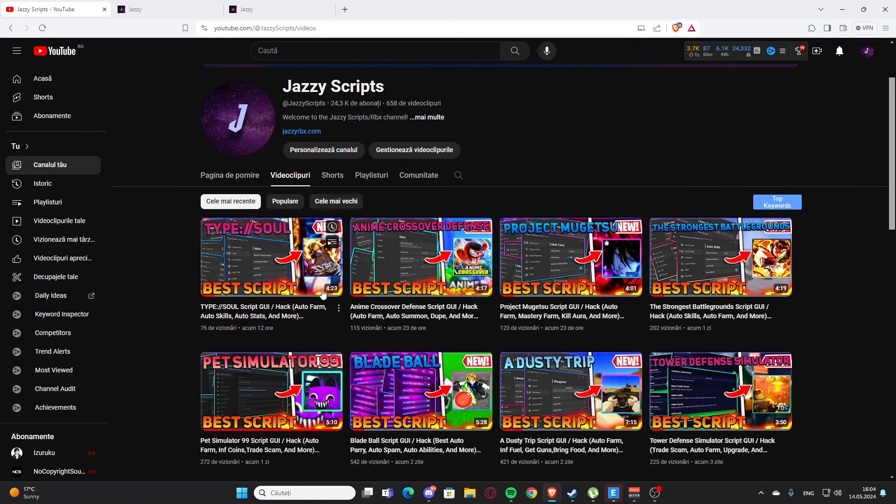
pyautogui.click(271, 256)
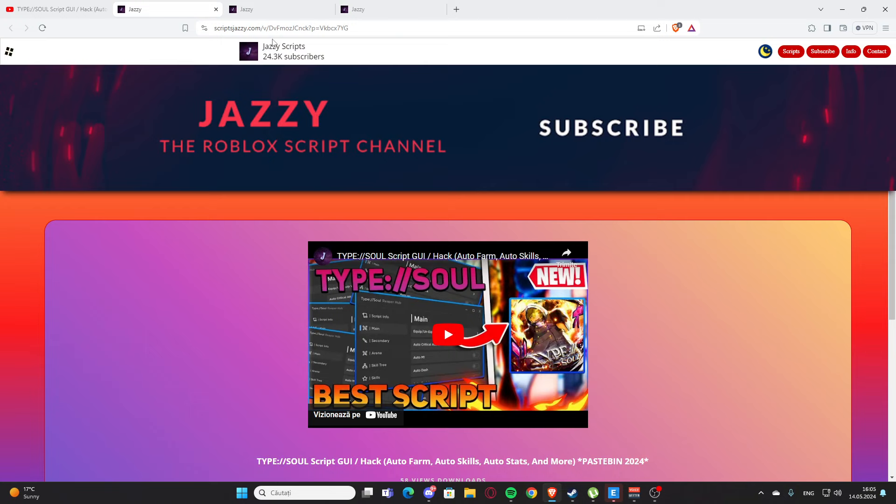
# Scroll down the TYPE://SOUL page and follow the Script 1 CLICK HERE link to Pastebin.
pyautogui.scroll(-3)
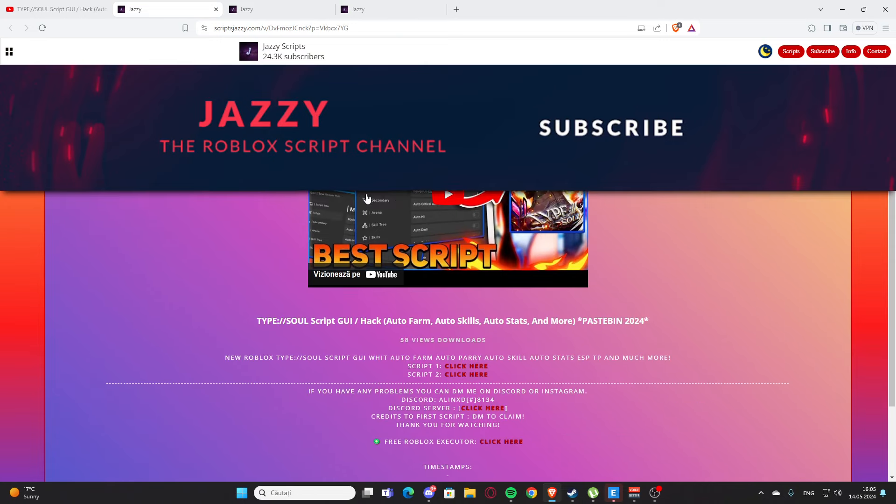
pyautogui.scroll(-3)
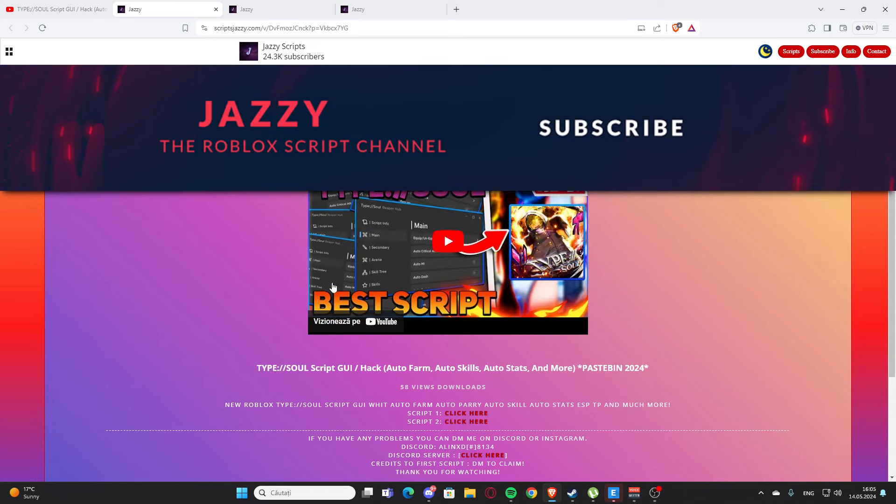
pyautogui.scroll(-3)
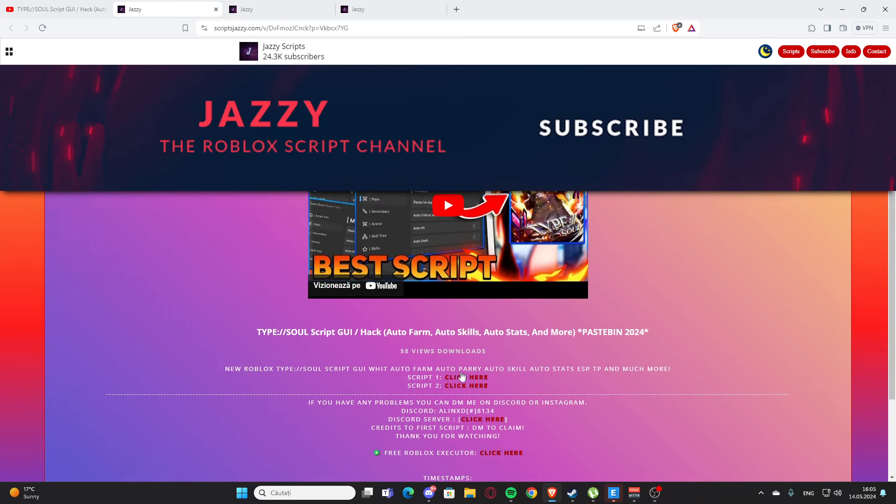
pyautogui.scroll(-3)
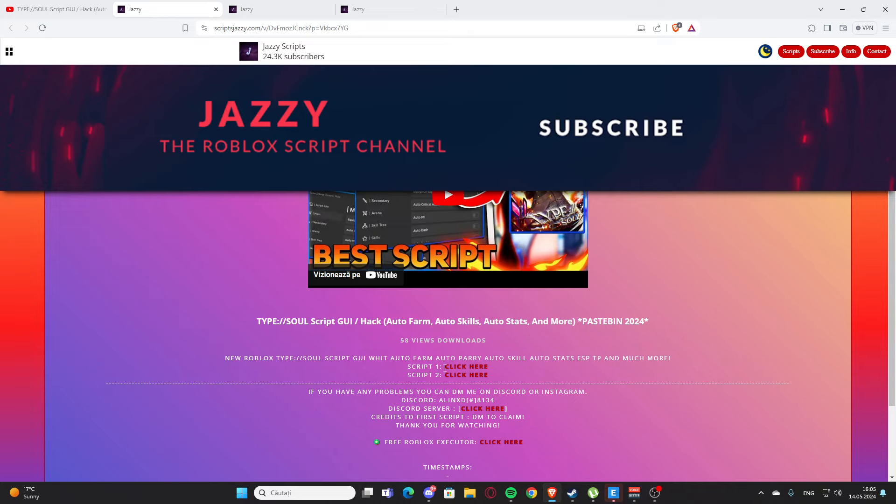
pyautogui.moveTo(466, 374)
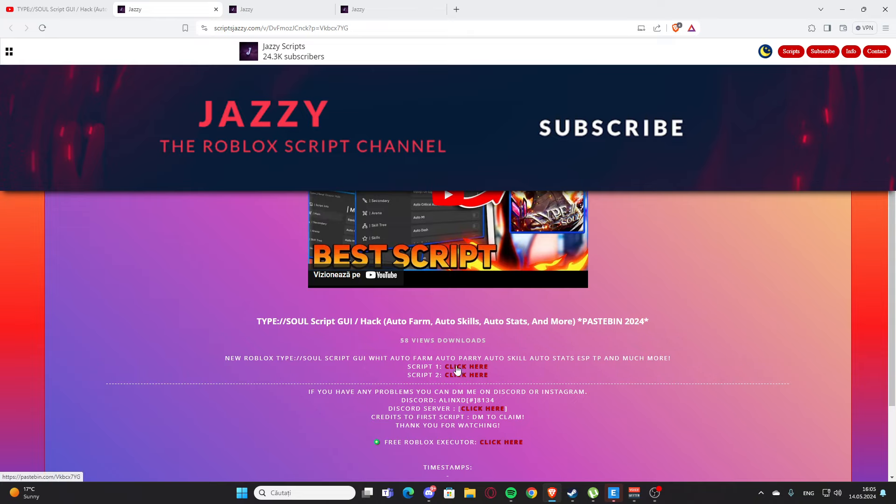
pyautogui.click(466, 367)
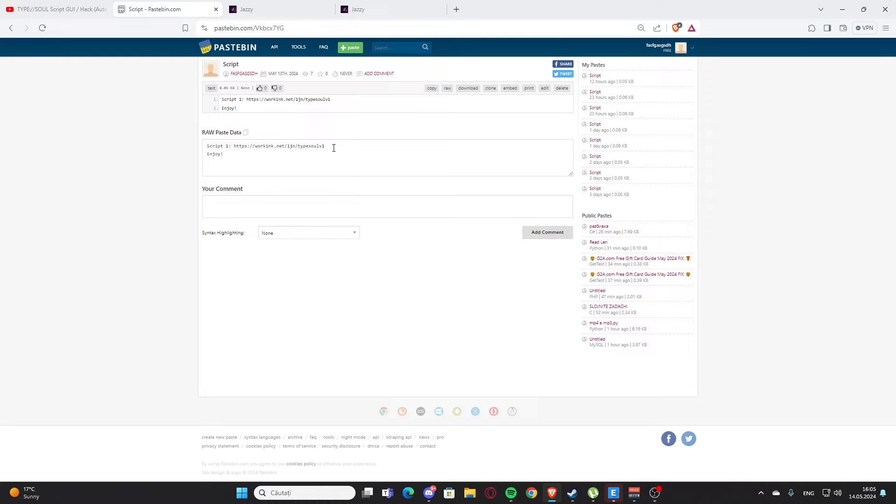
# Select the Script 1 workink.net URL in the paste and start a new browser tab.
pyautogui.moveTo(234, 146); pyautogui.dragTo(223, 154)
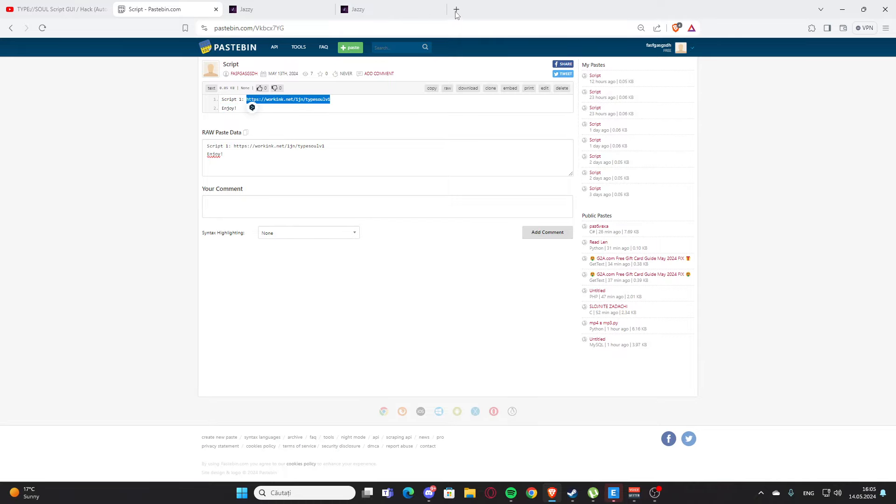
pyautogui.click(456, 10)
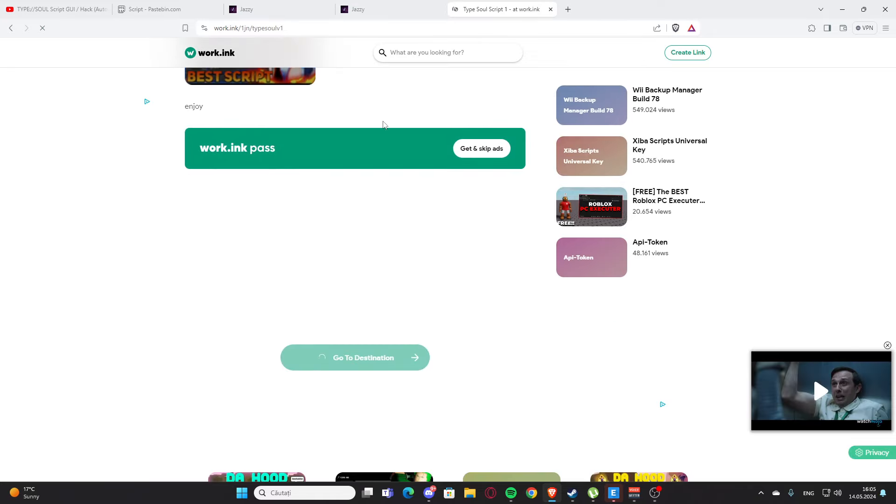
# Use Go To Destination on work.ink to reveal the Access Locked YouTube steps.
pyautogui.scroll(-3)
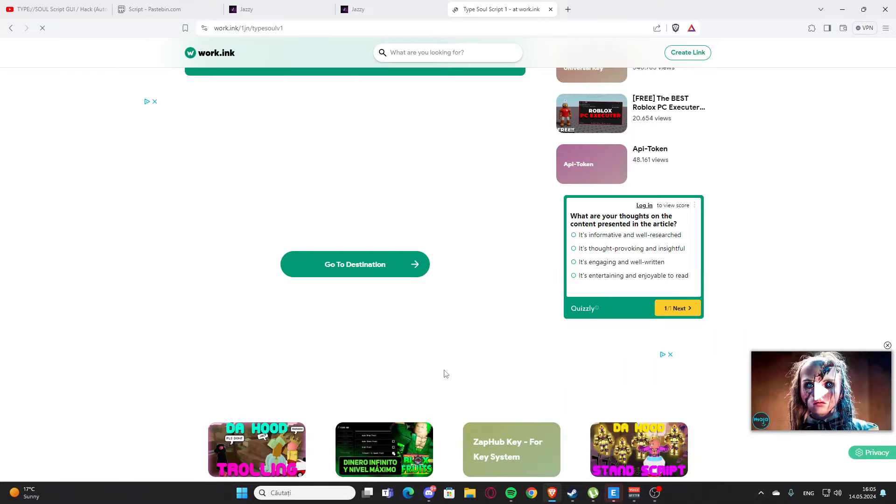
pyautogui.click(355, 264)
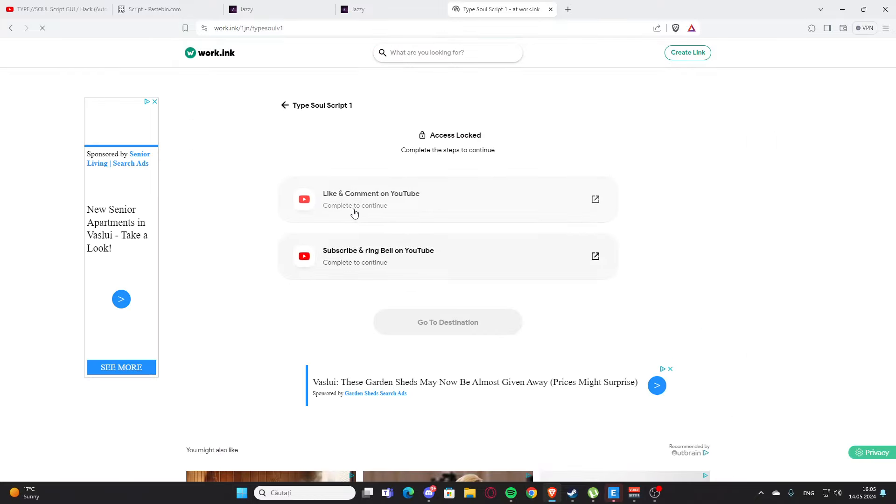
# Start the Like & Comment step and write 'icw' in the video's comment box.
pyautogui.click(595, 198)
pyautogui.write('N')
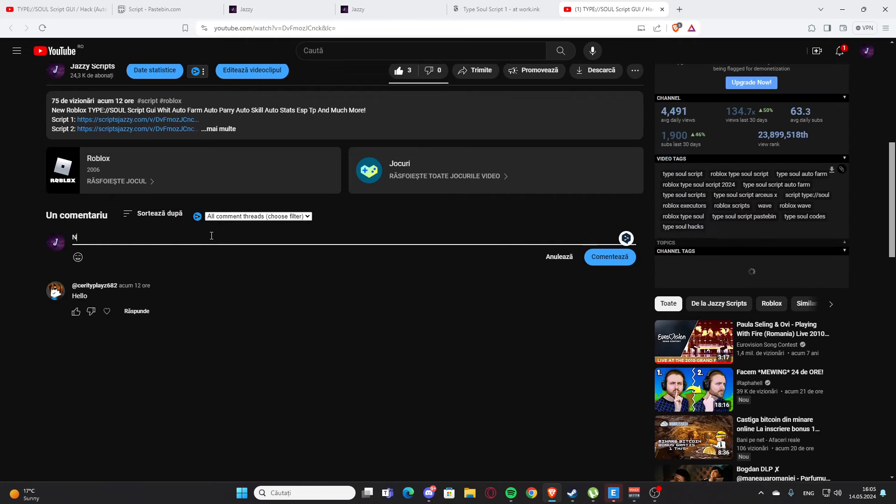
pyautogui.write('icw')
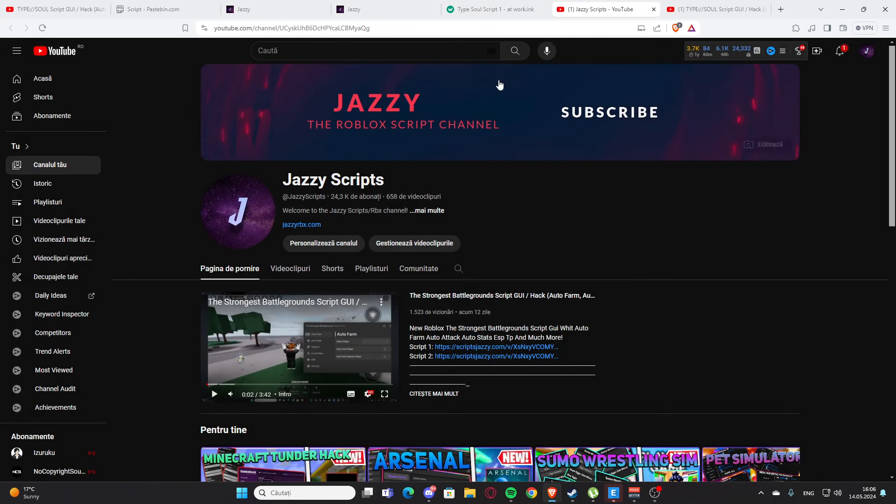
pyautogui.moveTo(469, 113)
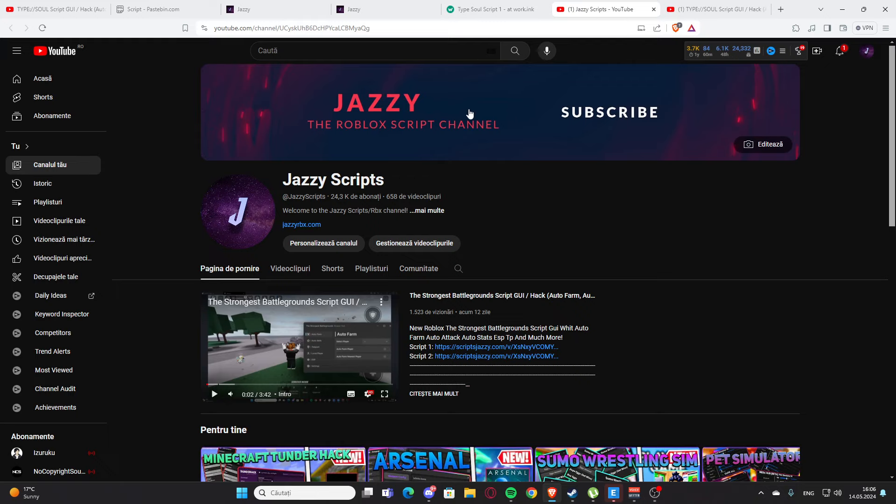
pyautogui.moveTo(457, 163)
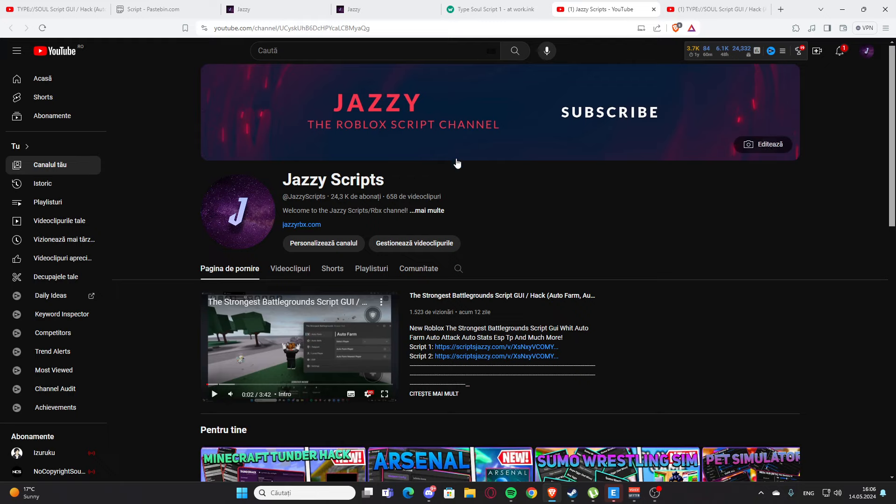
pyautogui.moveTo(517, 124)
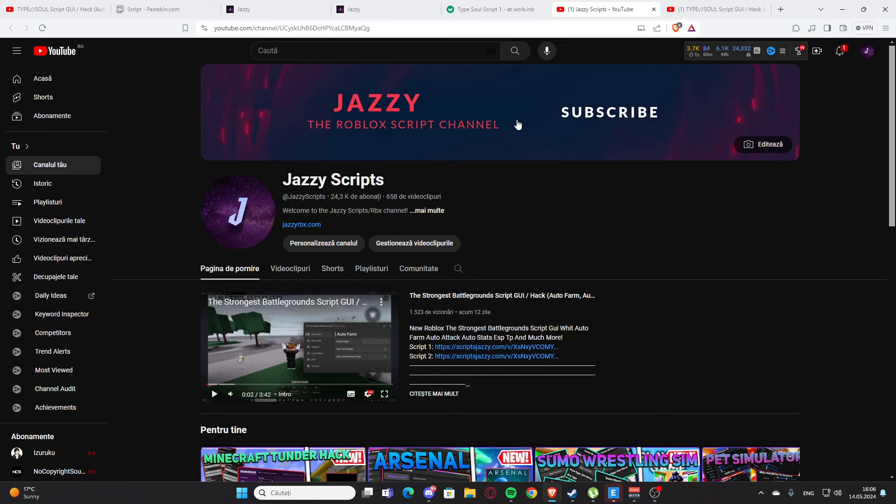
# Return from the Jazzy Scripts channel to the work.ink tab with both steps completed.
pyautogui.click(492, 9)
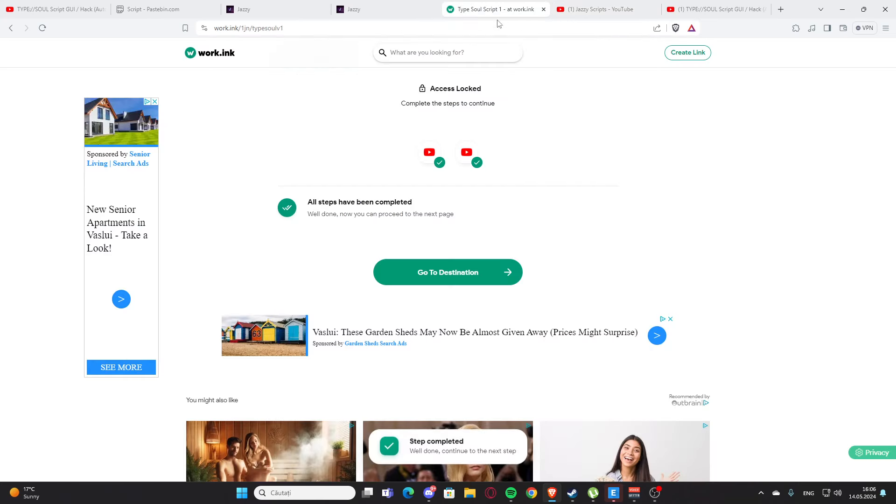
# Proceed via Go To Destination, wait out the Read Articles timer and reach the Opera GX offer stage.
pyautogui.click(447, 272)
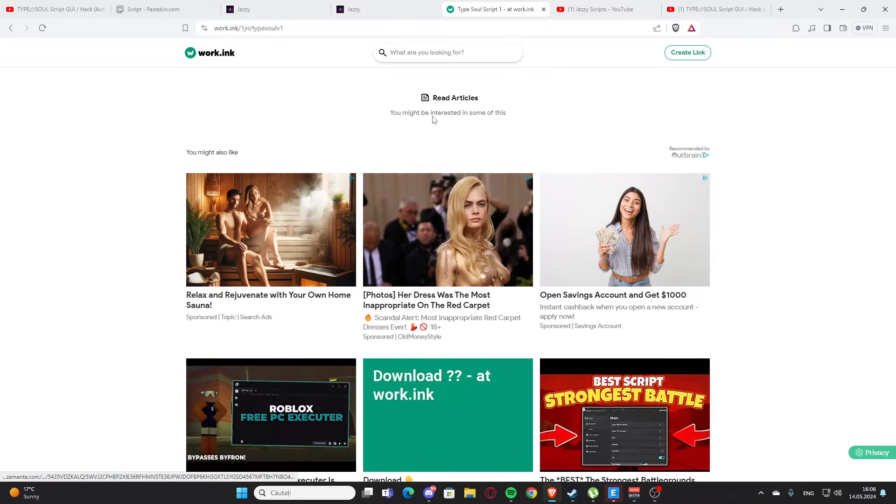
pyautogui.scroll(-3)
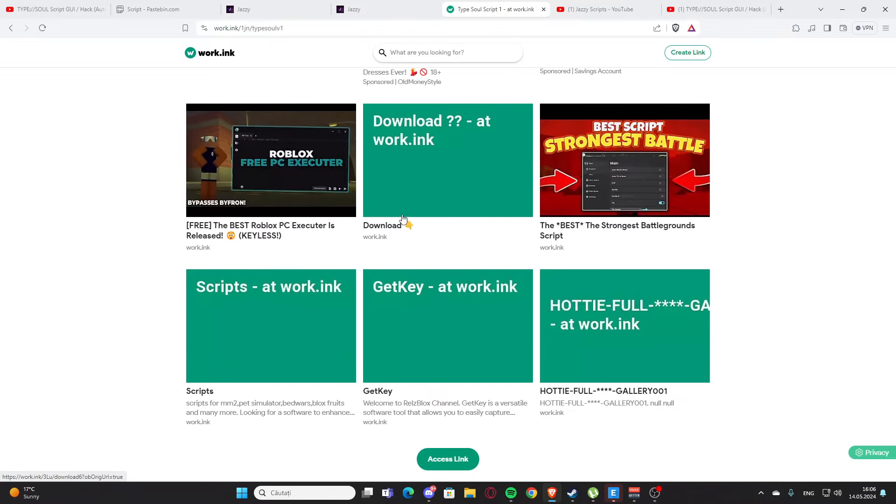
pyautogui.click(447, 459)
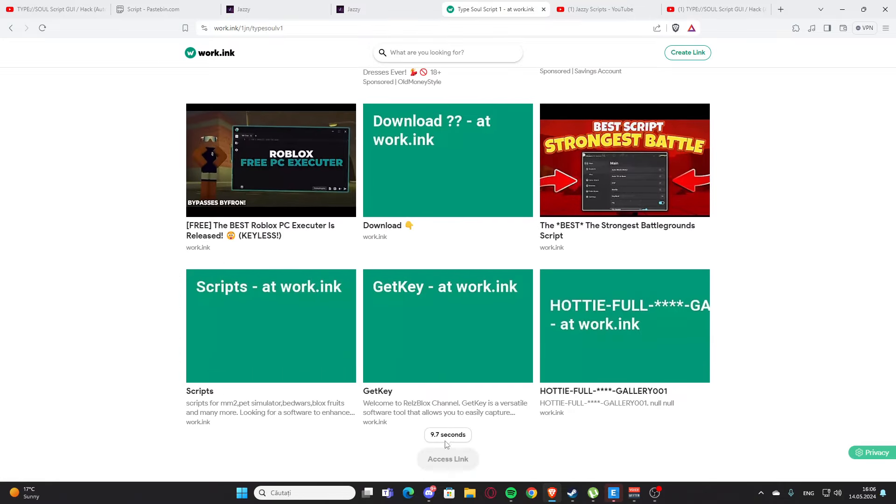
pyautogui.moveTo(394, 381)
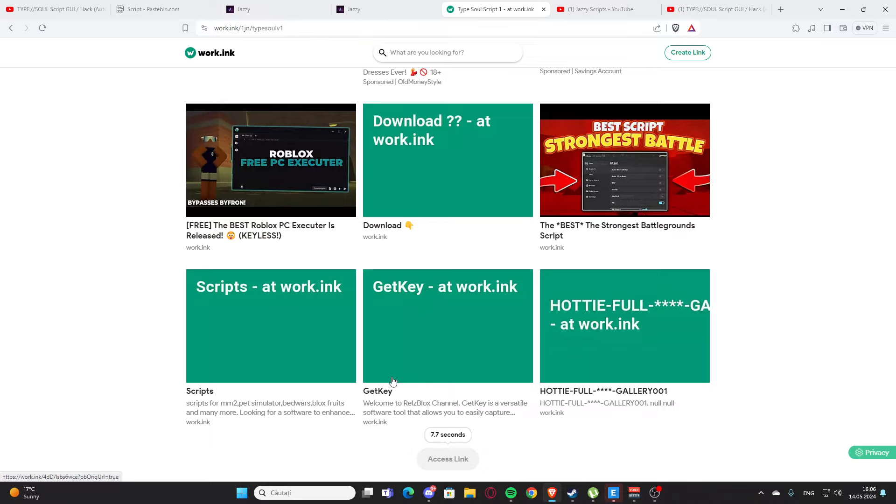
pyautogui.moveTo(370, 386)
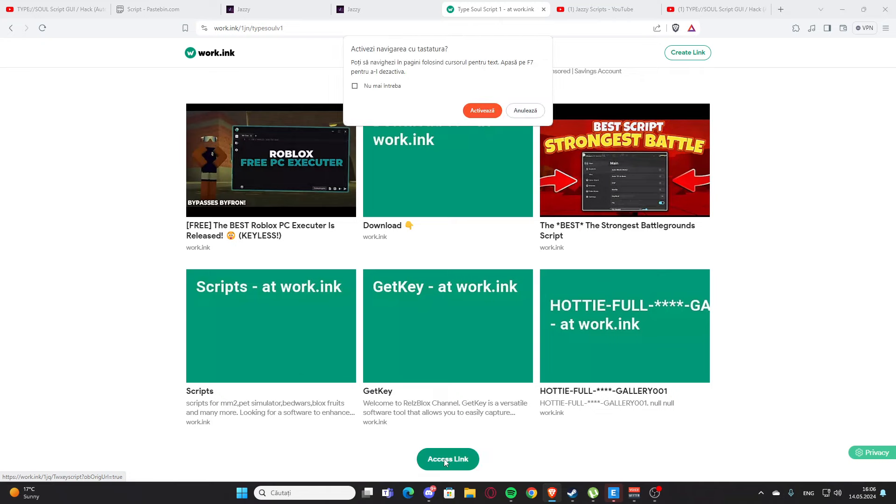
pyautogui.click(524, 110)
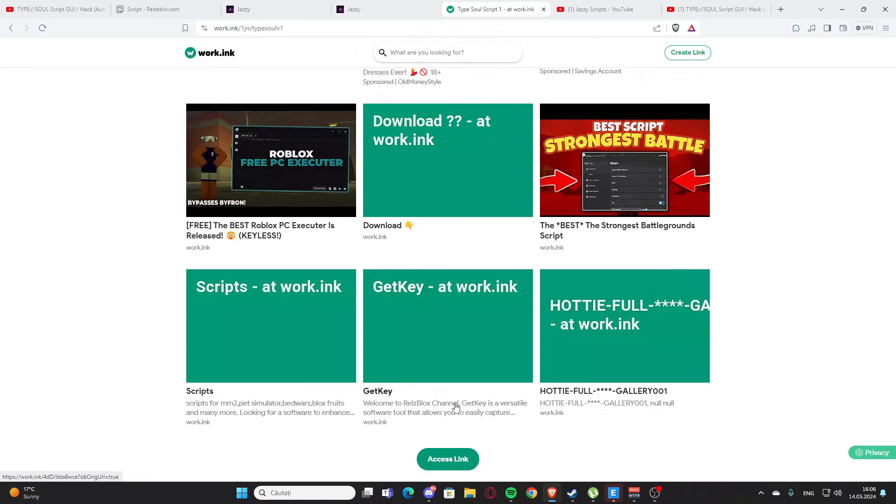
pyautogui.click(447, 460)
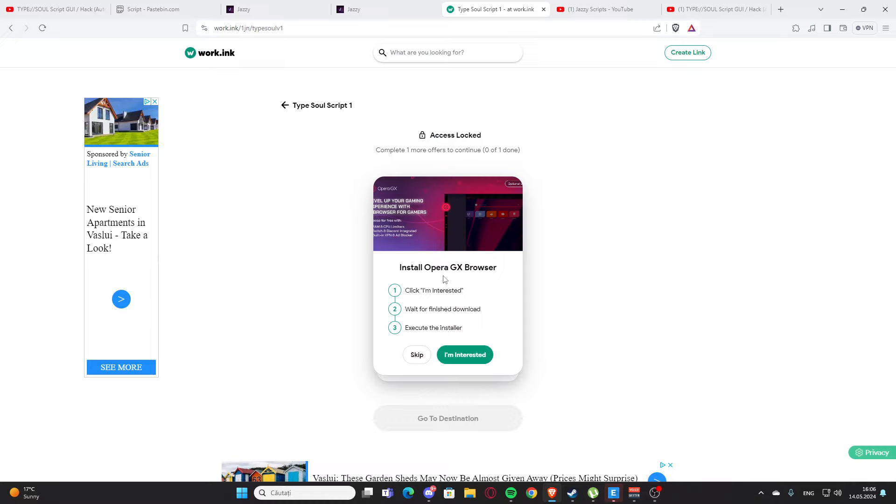
pyautogui.moveTo(464, 257)
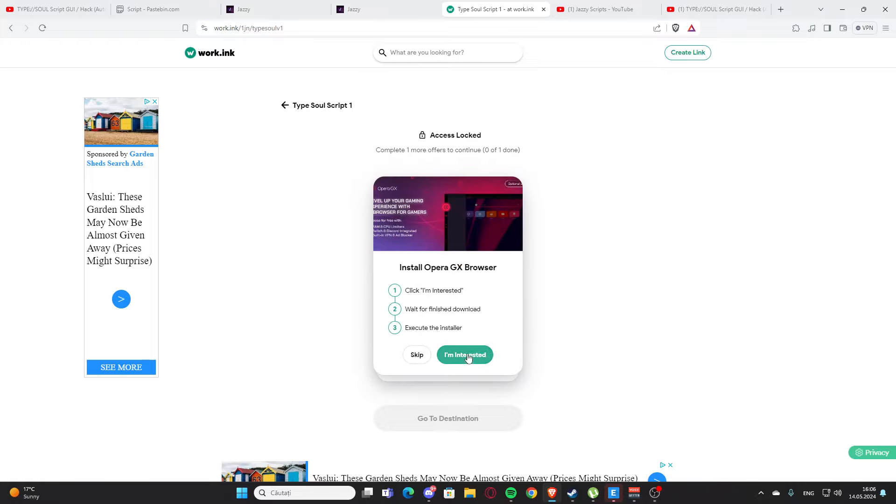
# Accept the Opera GX Browser offer, then return to the scriptsjazzy.com Jazzy Scripts homepage.
pyautogui.click(465, 355)
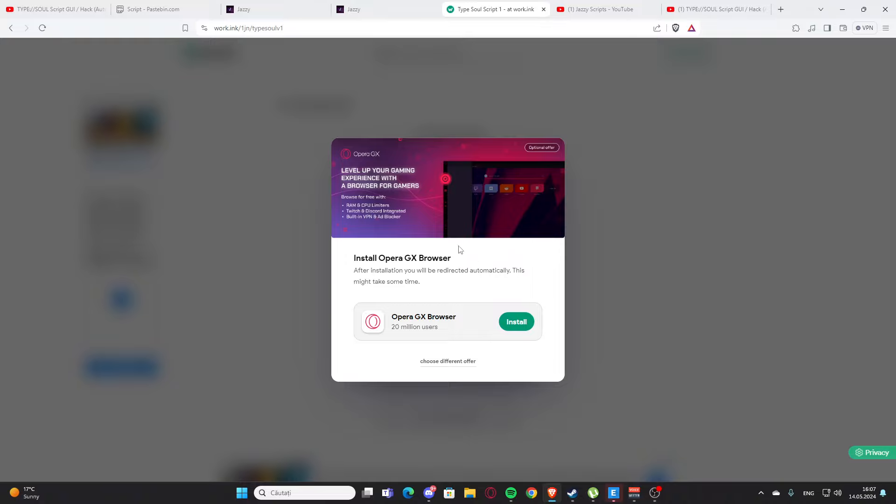
pyautogui.moveTo(448, 223)
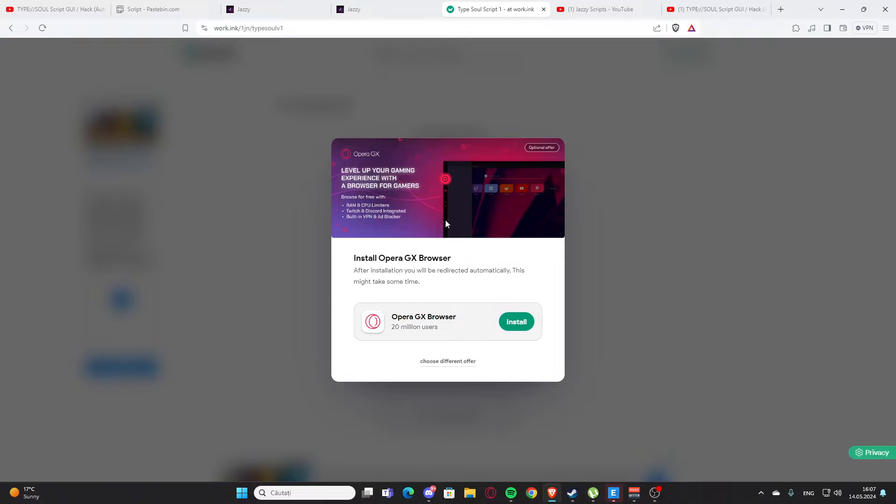
pyautogui.moveTo(446, 167)
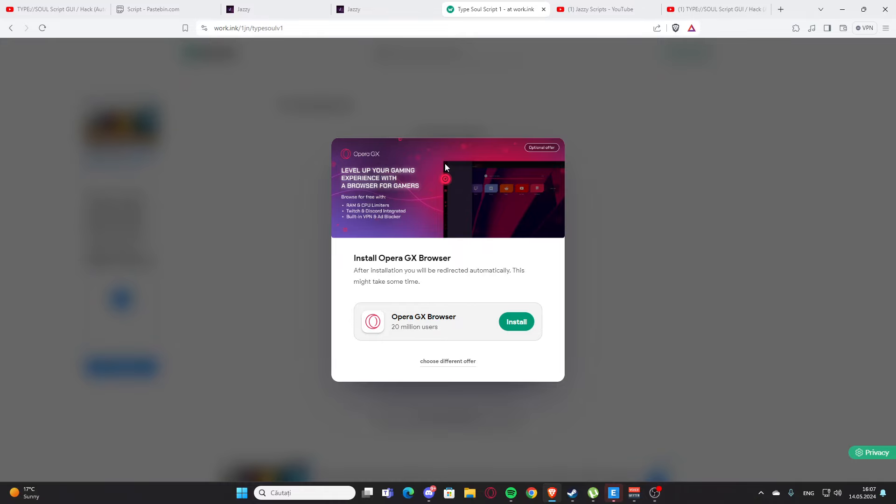
pyautogui.click(275, 9)
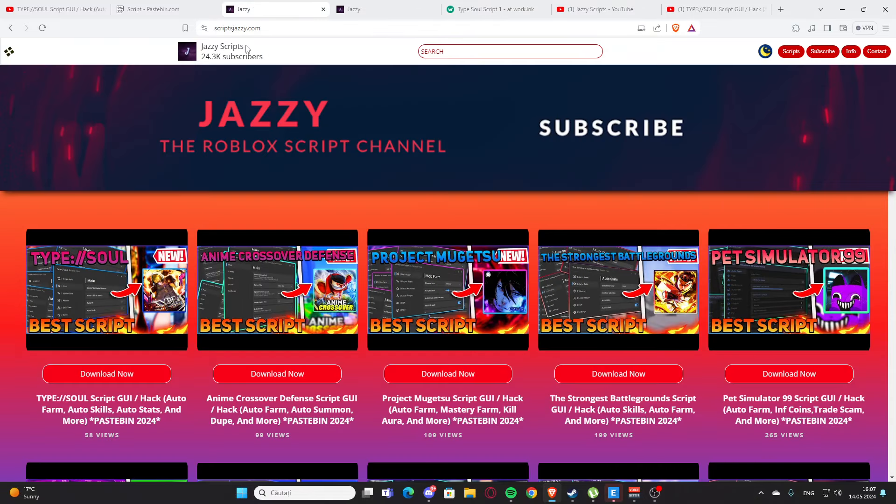
pyautogui.moveTo(371, 149)
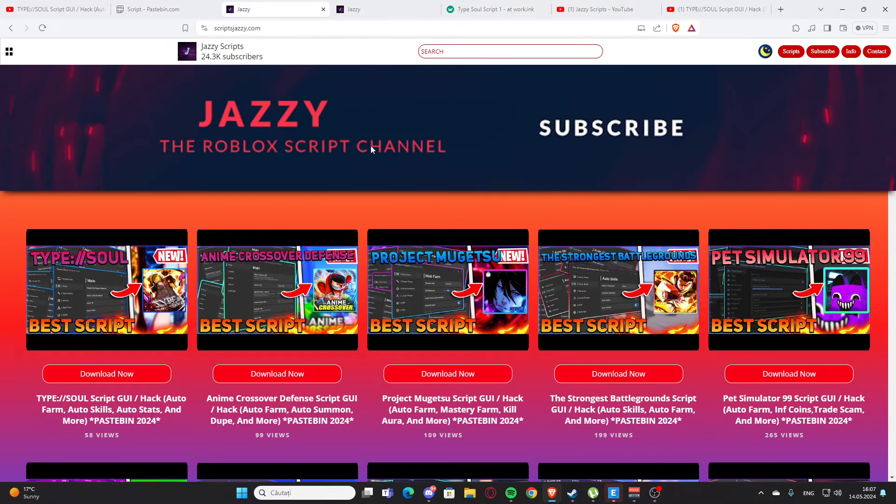
# Search the script list for CAR and open the Car Crushers 2 script download page.
pyautogui.scroll(-3)
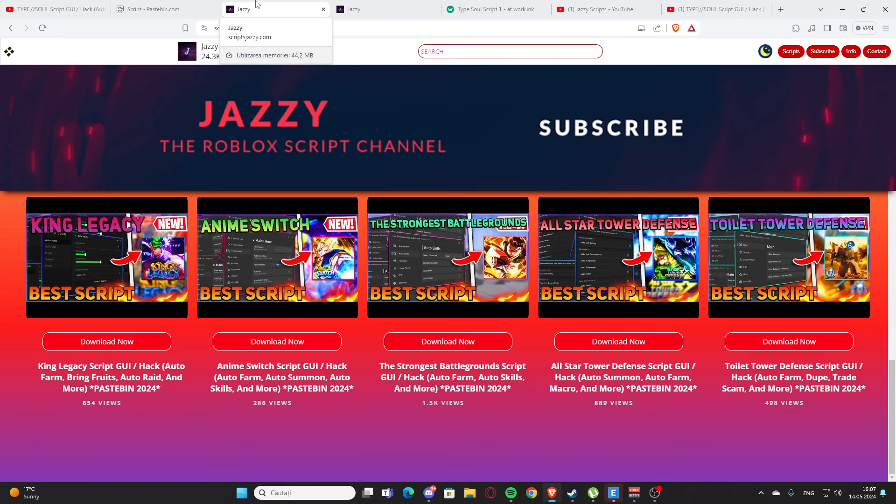
pyautogui.write('ROG')
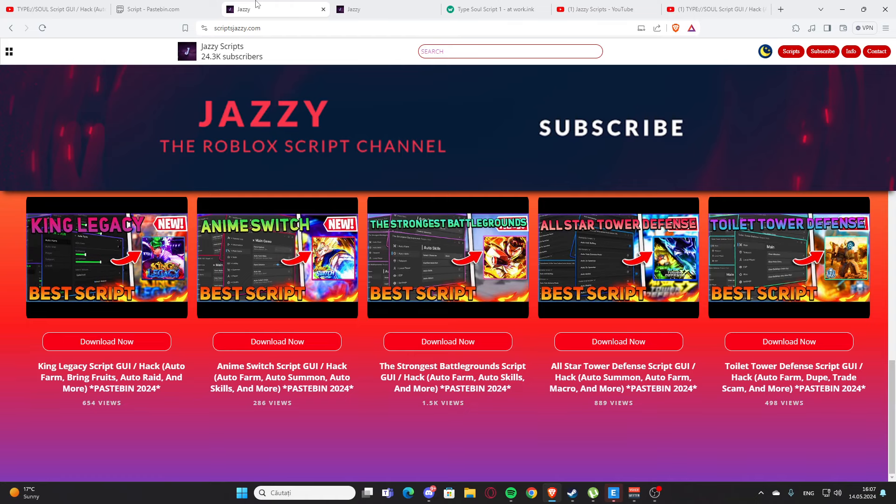
pyautogui.write('CAR')
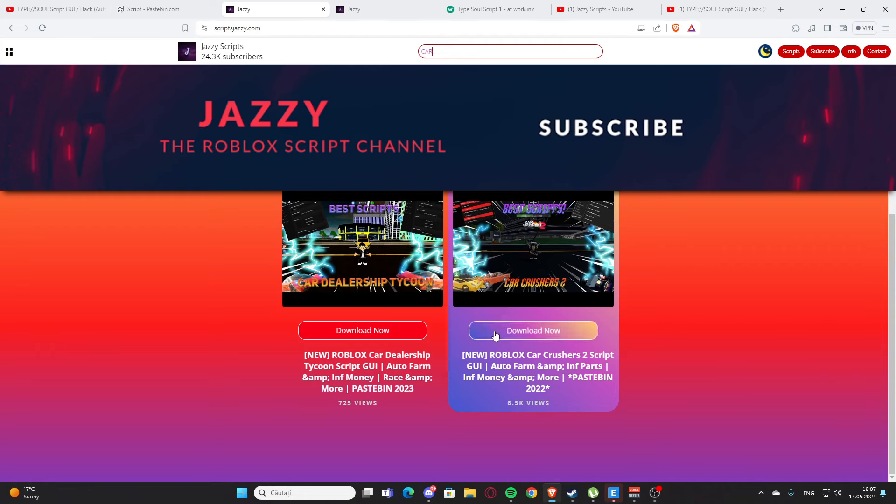
pyautogui.click(532, 331)
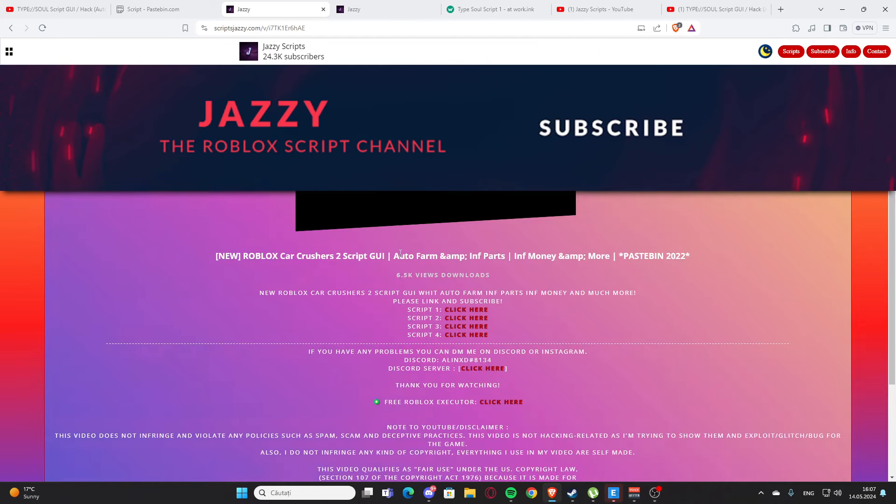